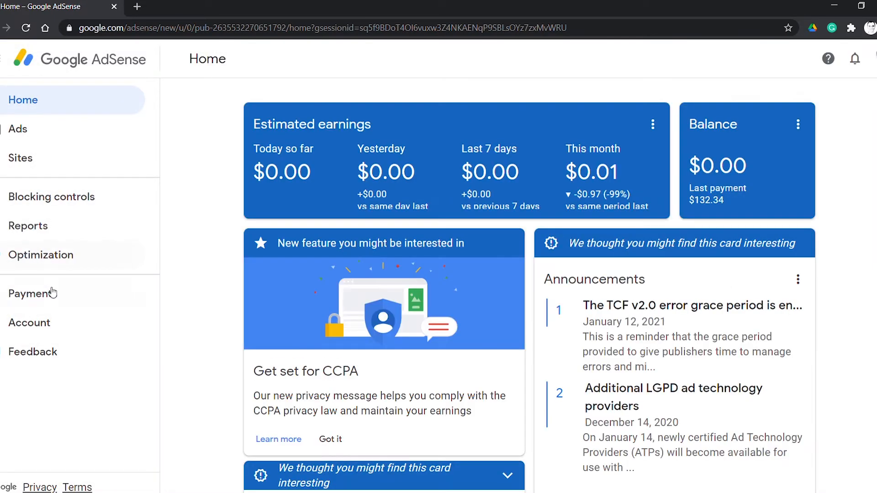
Step: Go to the Payments section from the AdSense sidebar
left_click(32, 293)
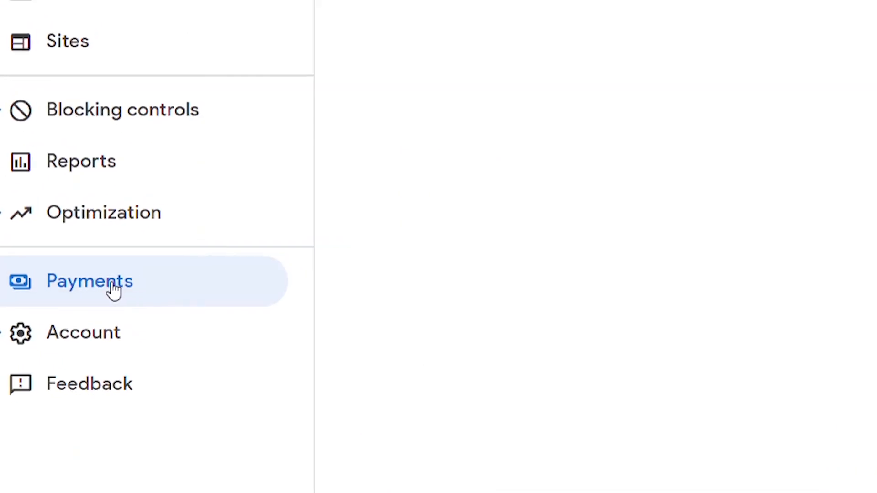
left_click(90, 281)
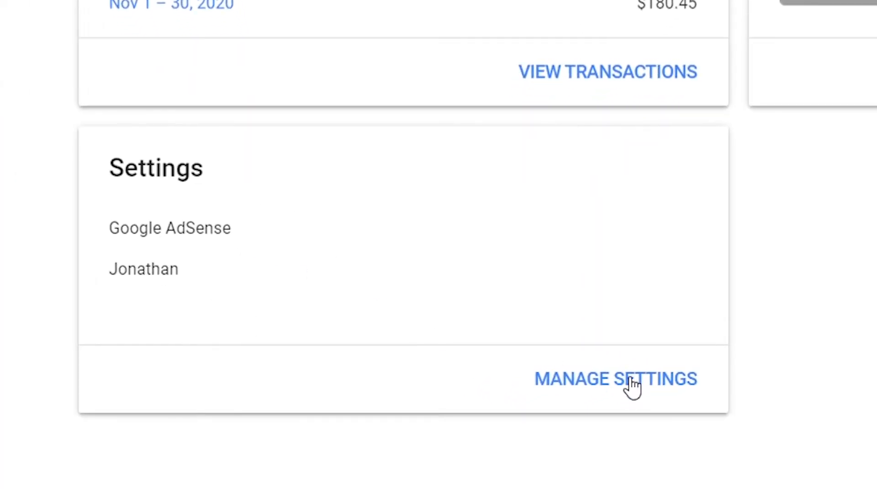
Step: Open Manage settings and scroll to the payments profile Name and address details
left_click(614, 378)
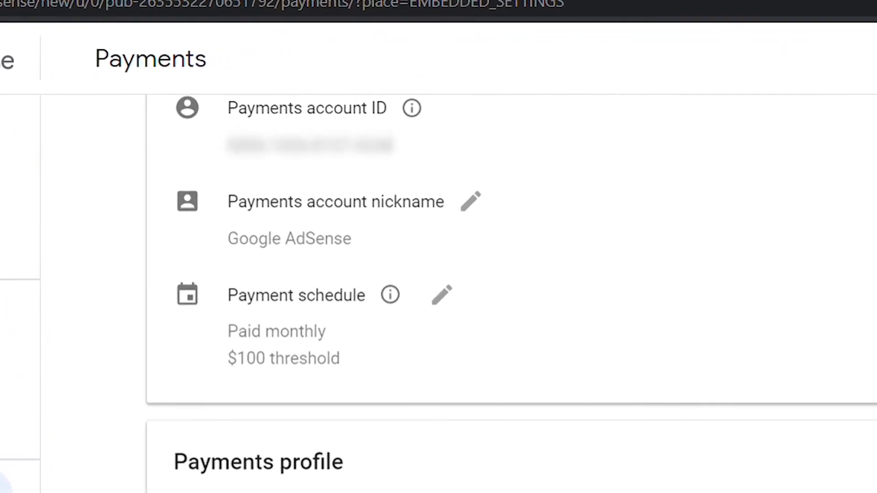
scroll("down", 3)
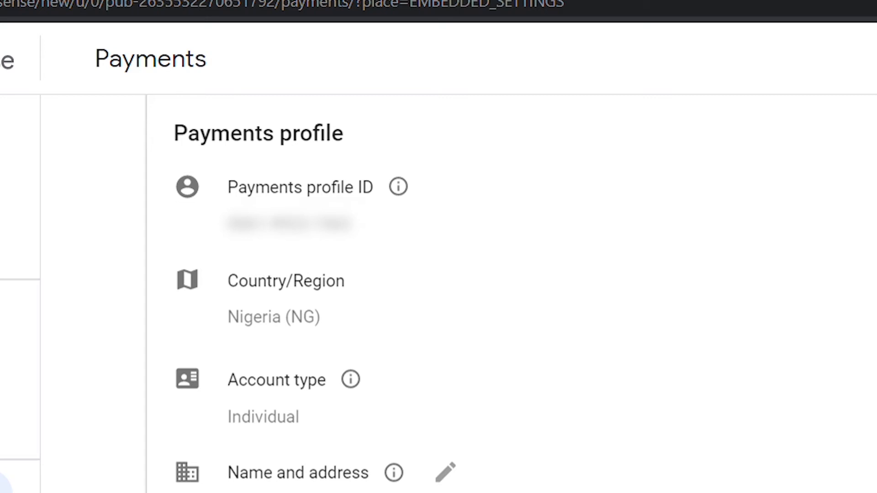
scroll("down", 3)
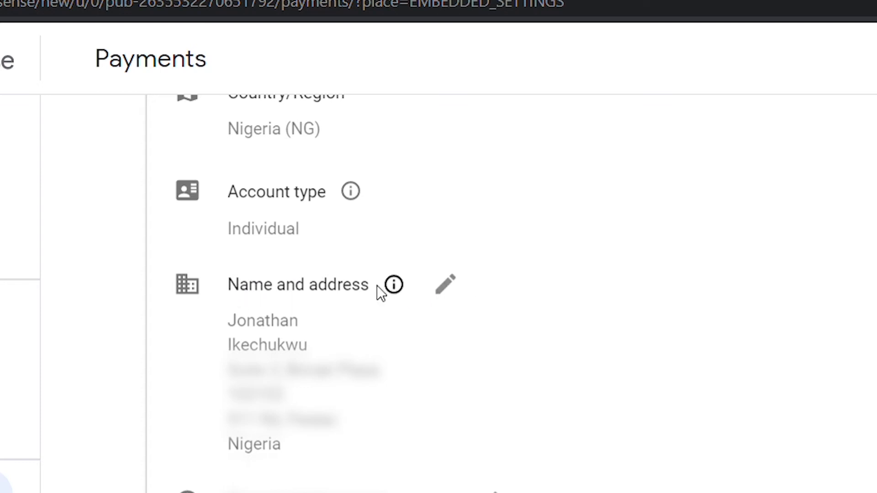
left_click(445, 284)
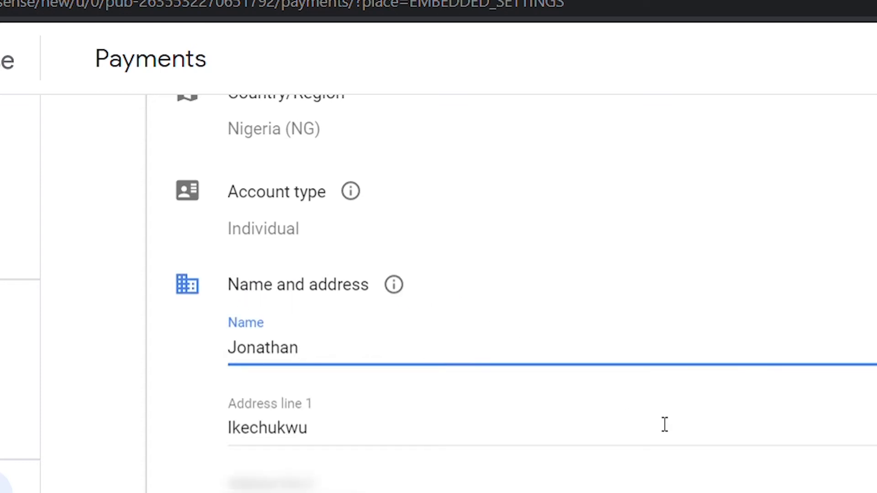
scroll("down", 3)
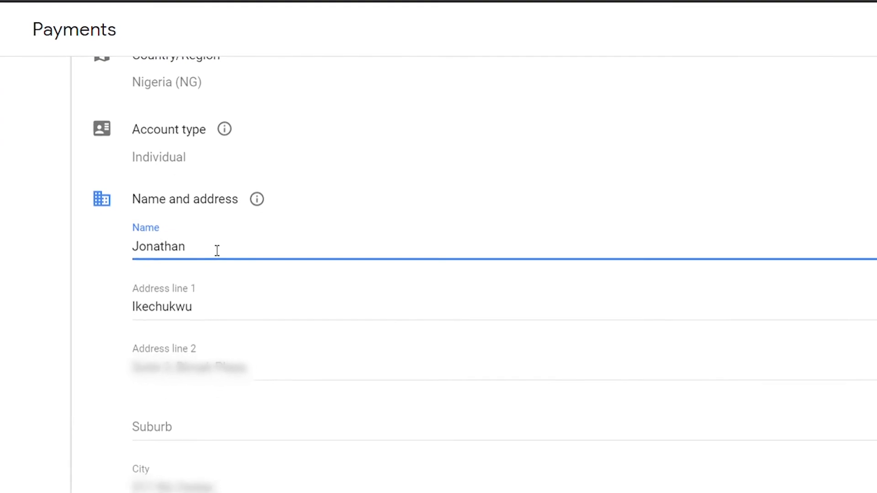
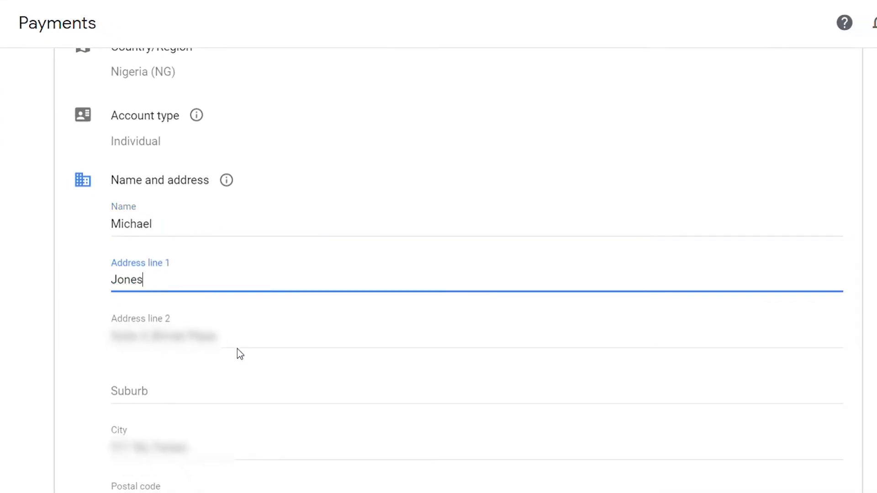
left_click(165, 335)
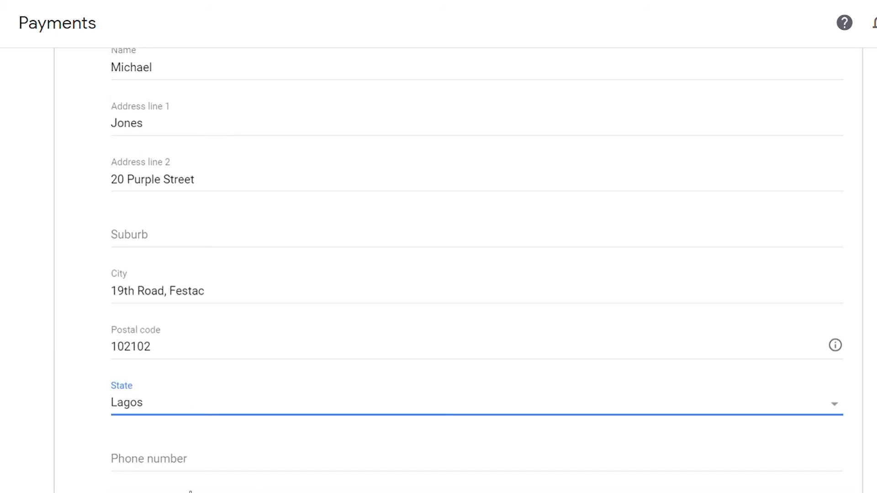
type("1234567")
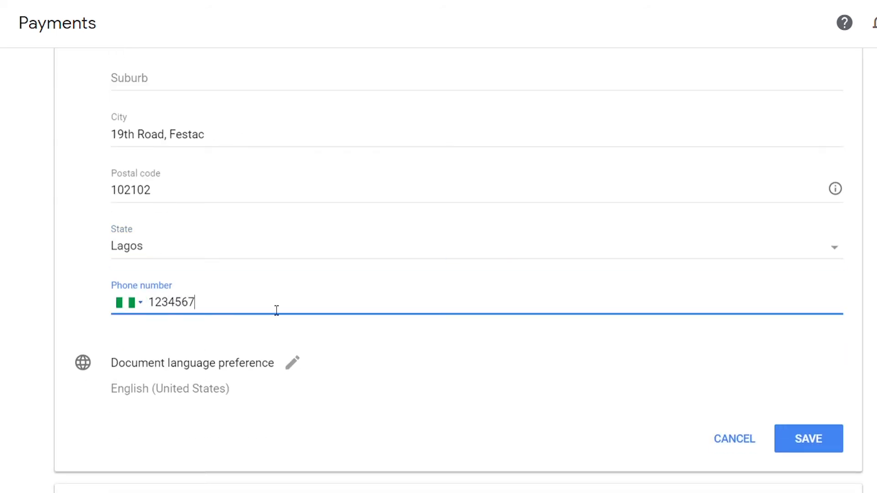